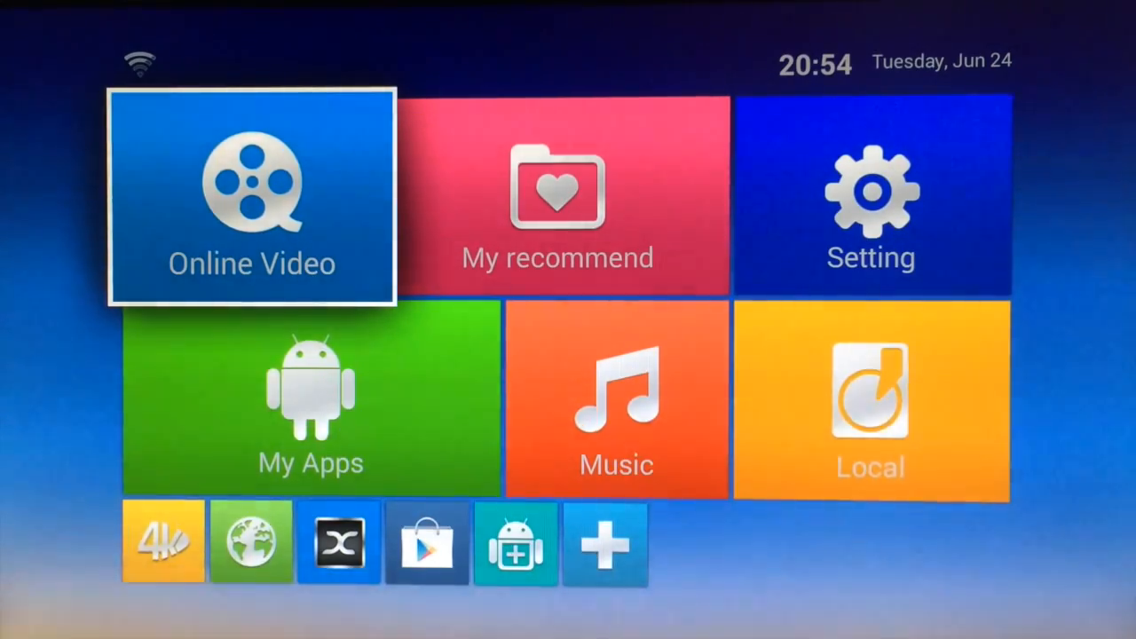
Step: Visit the Online Video section, return home, then launch the box's Settings from the Setting tile
left_click(252, 199)
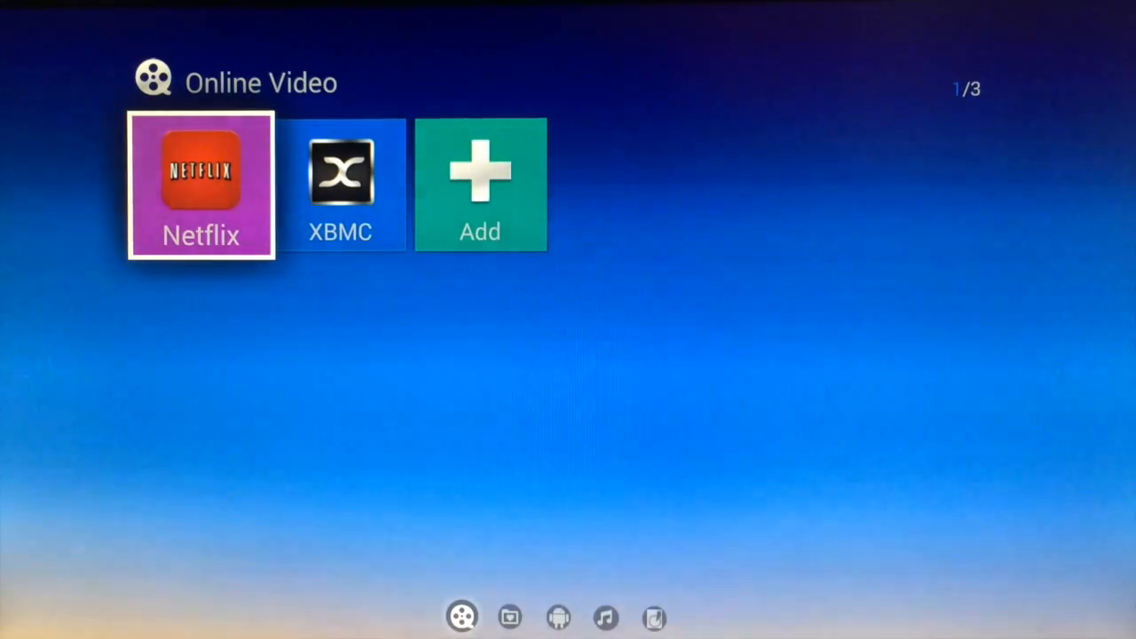
key("right")
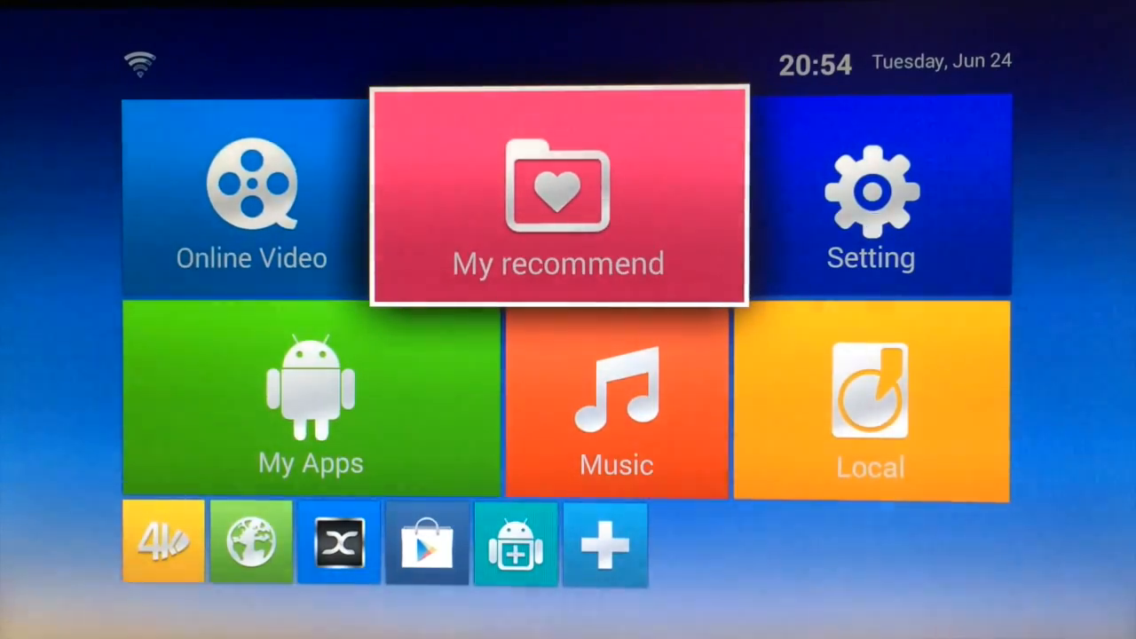
left_click(558, 196)
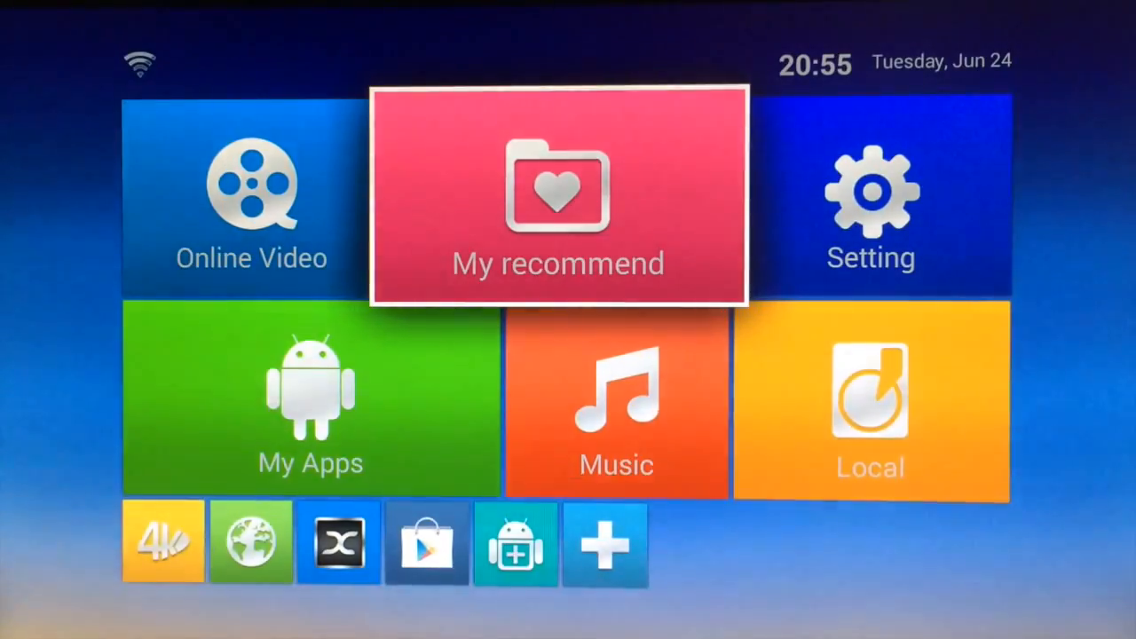
key("Right")
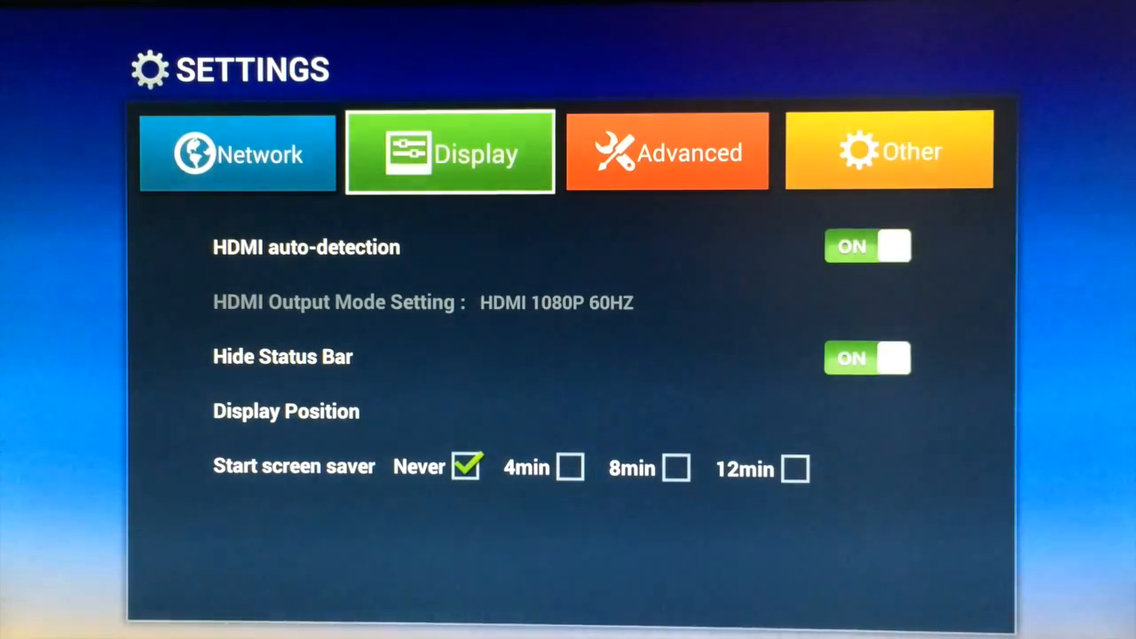
Step: View the Advanced settings (Miracast, CEC control), then leave Settings for the home screen
left_click(668, 151)
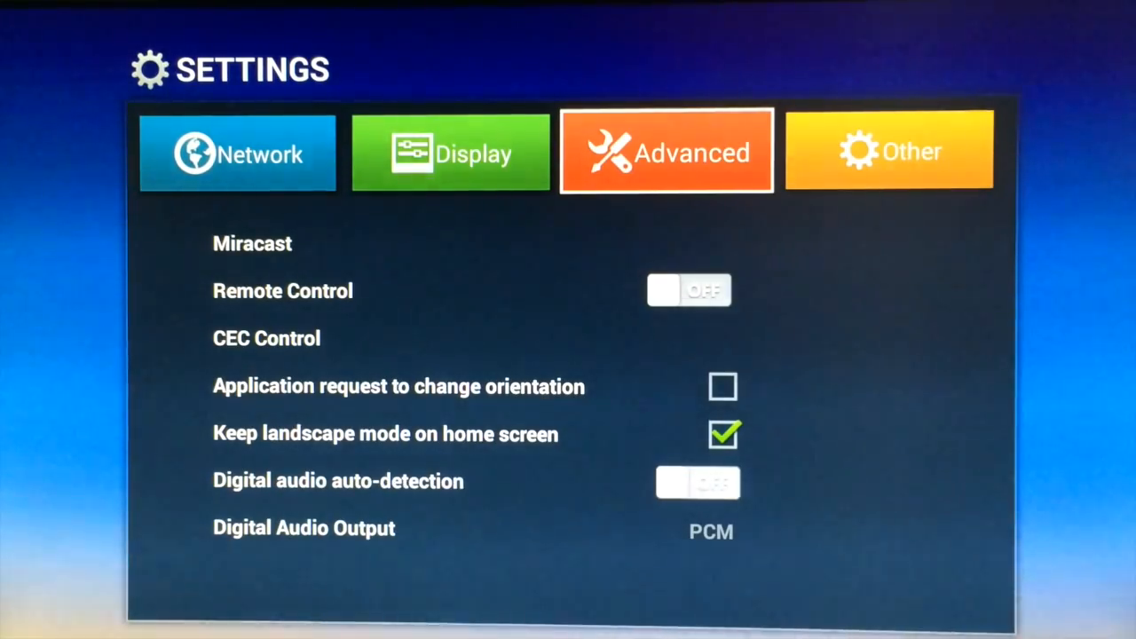
left_click(890, 151)
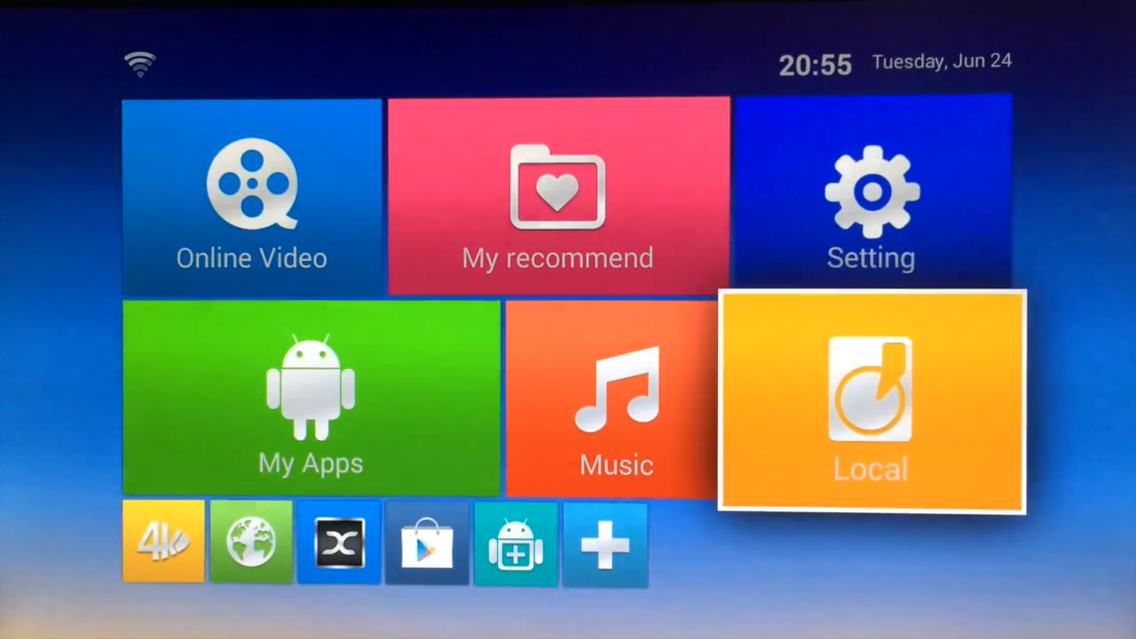
left_click(870, 400)
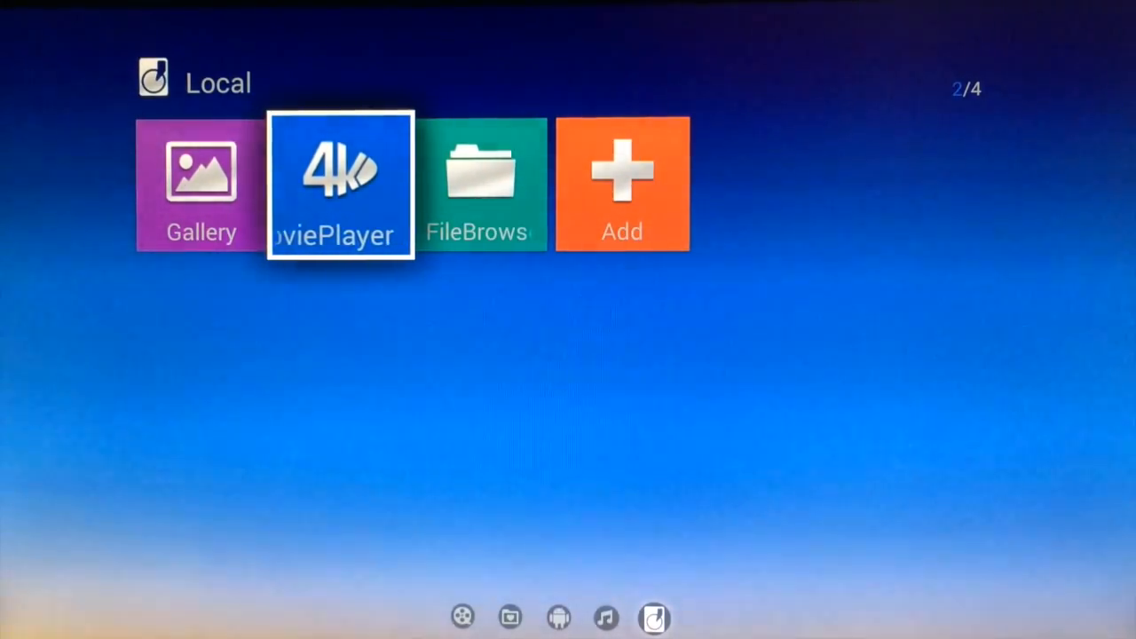
key("Right")
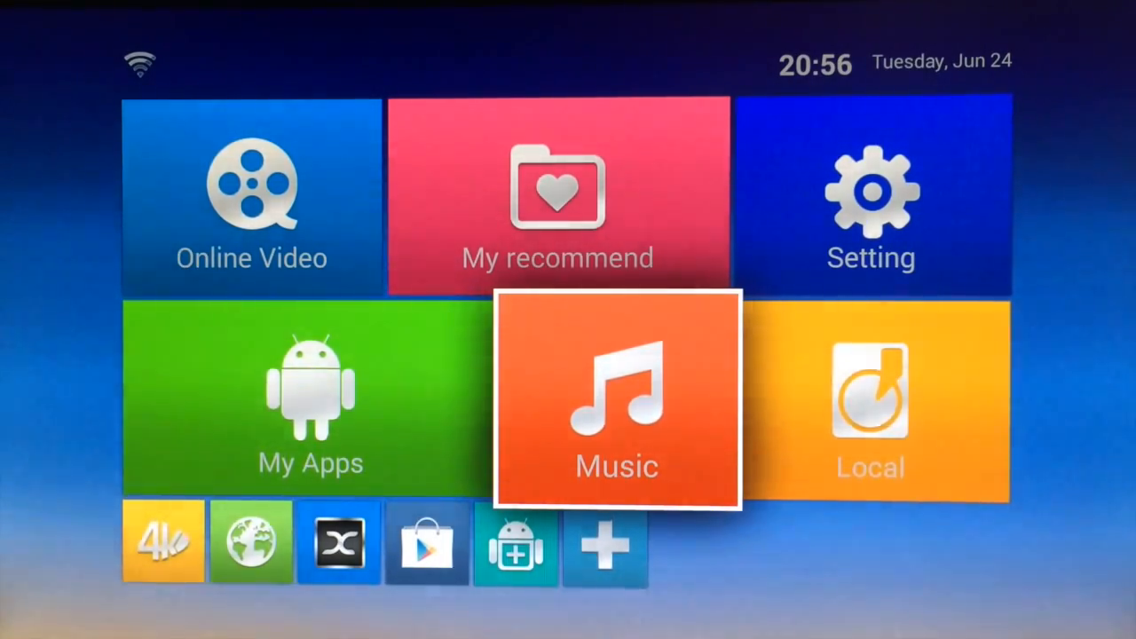
Step: Enter the My Apps grid showing Aptoide, Chrome and Google Earth
left_click(309, 400)
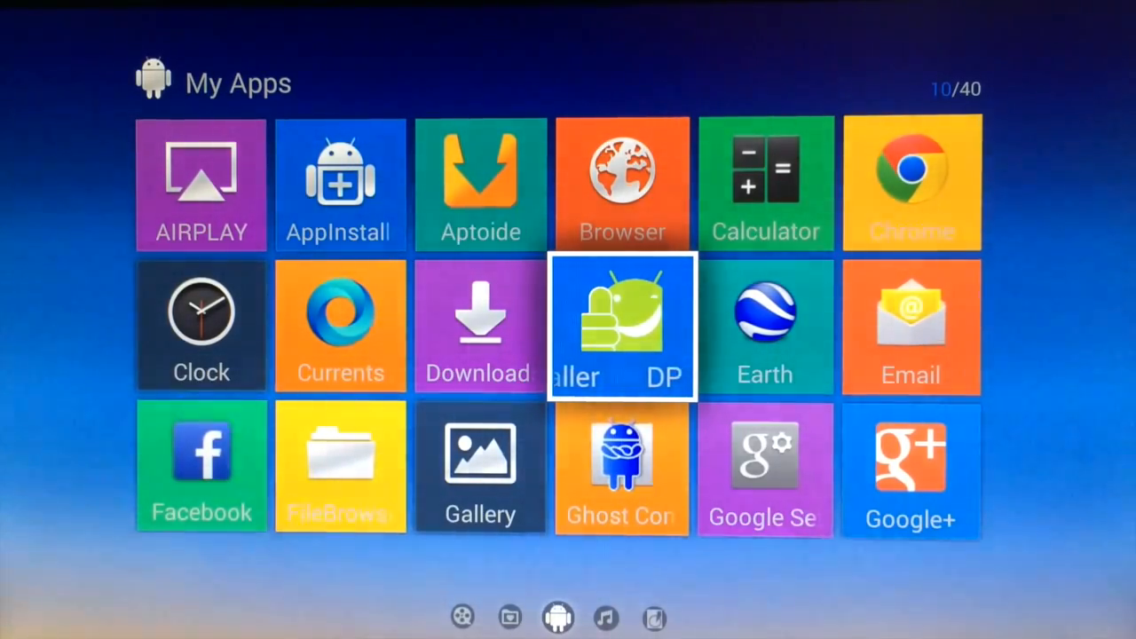
Step: Browse down the apps grid past Ghost Commander to Maps, Netflix and Play Books
key("Down")
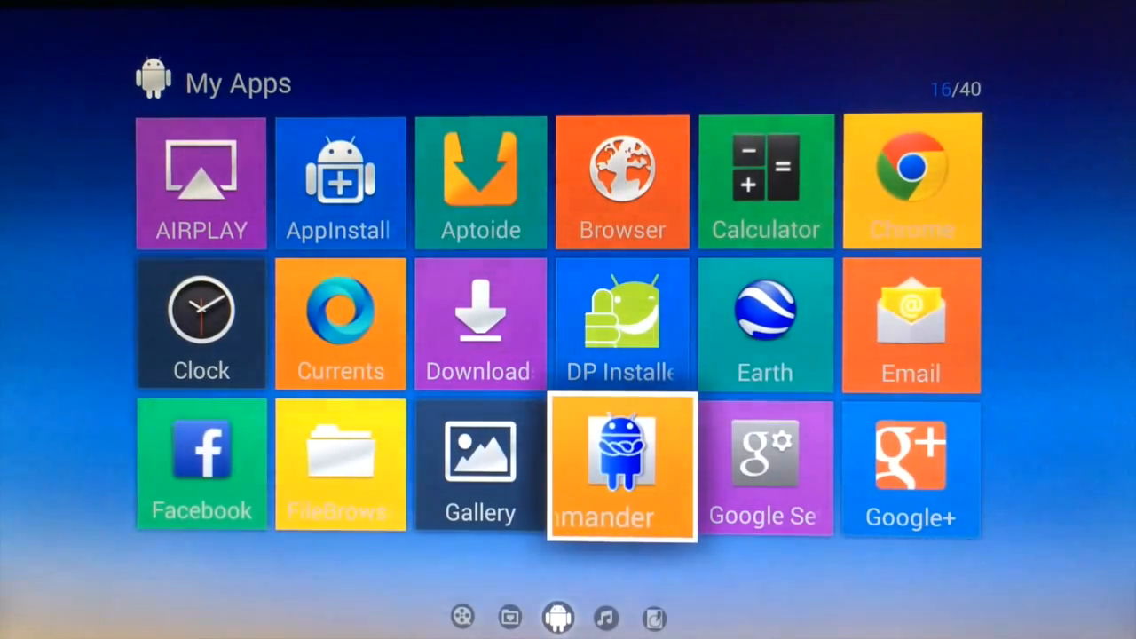
scroll("down", 3)
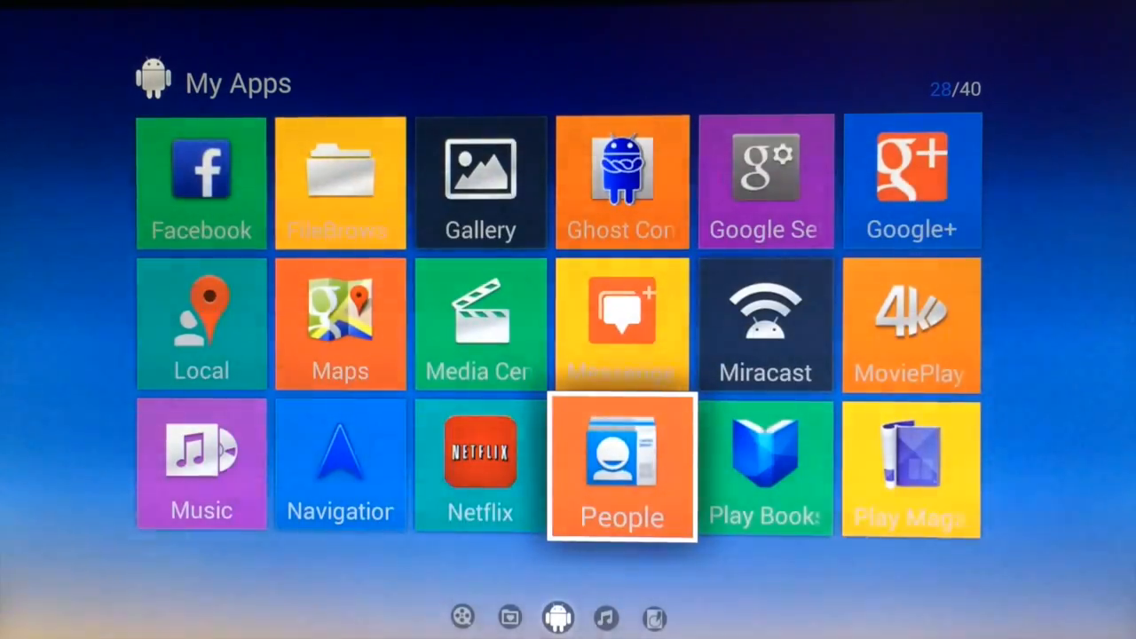
scroll("down", 3)
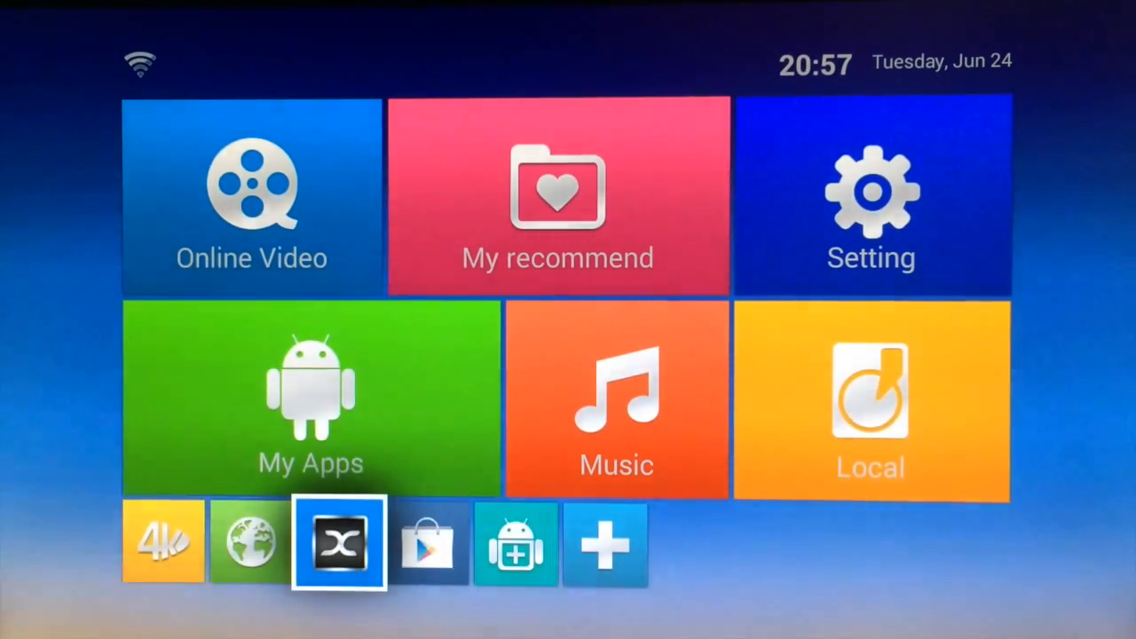
Step: Add a new shortcut via the plus button on the bottom shortcut bar
key("Left")
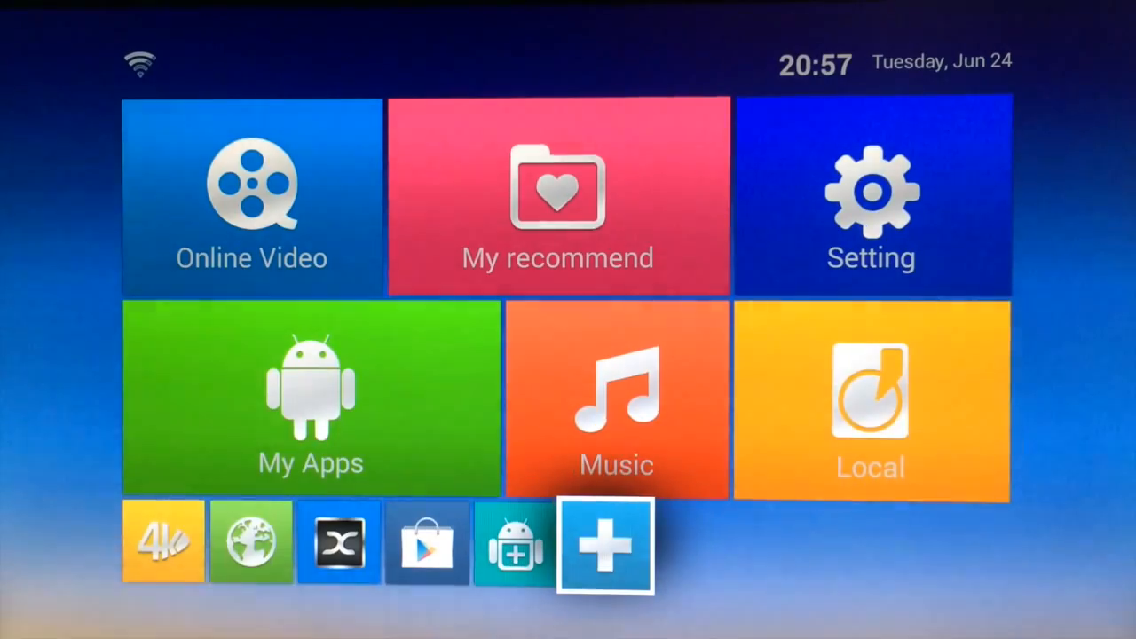
left_click(607, 543)
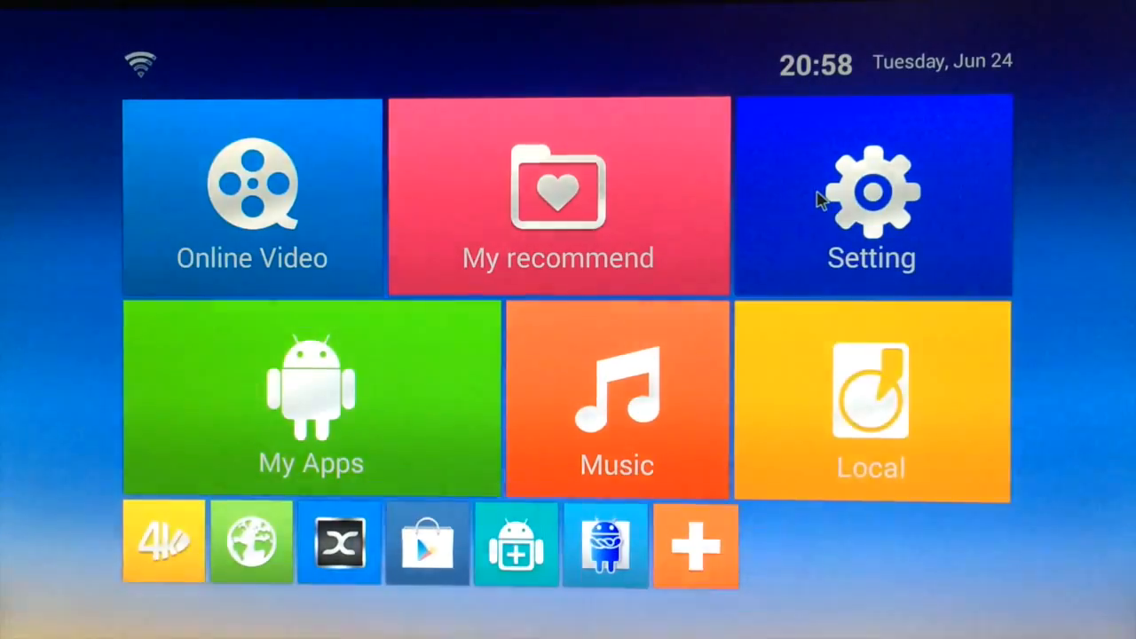
mouse_move(460, 402)
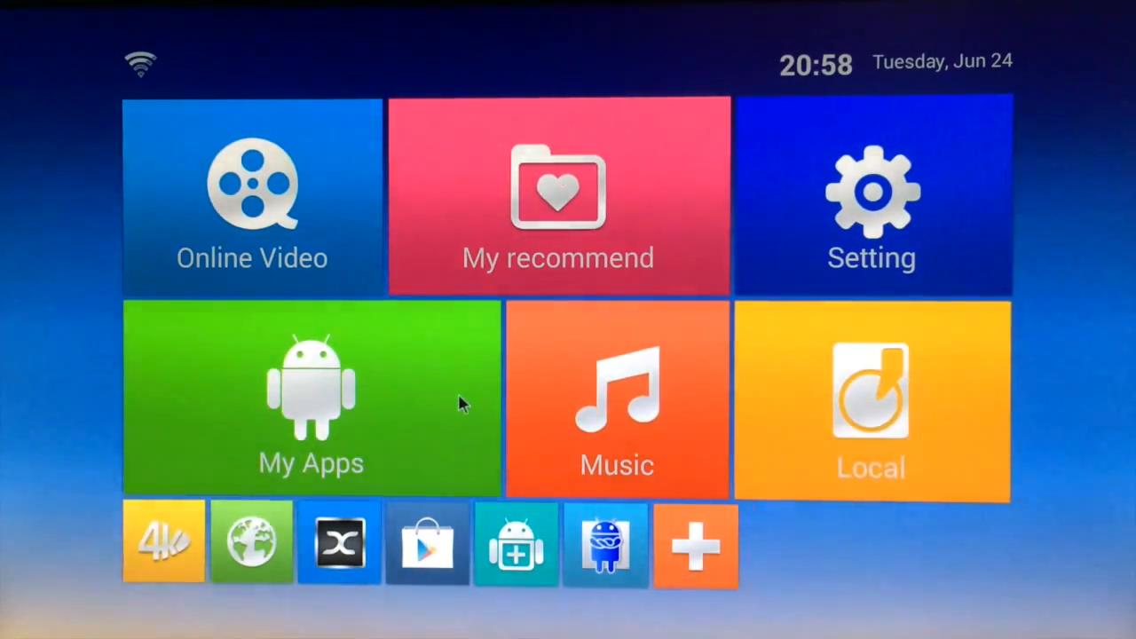